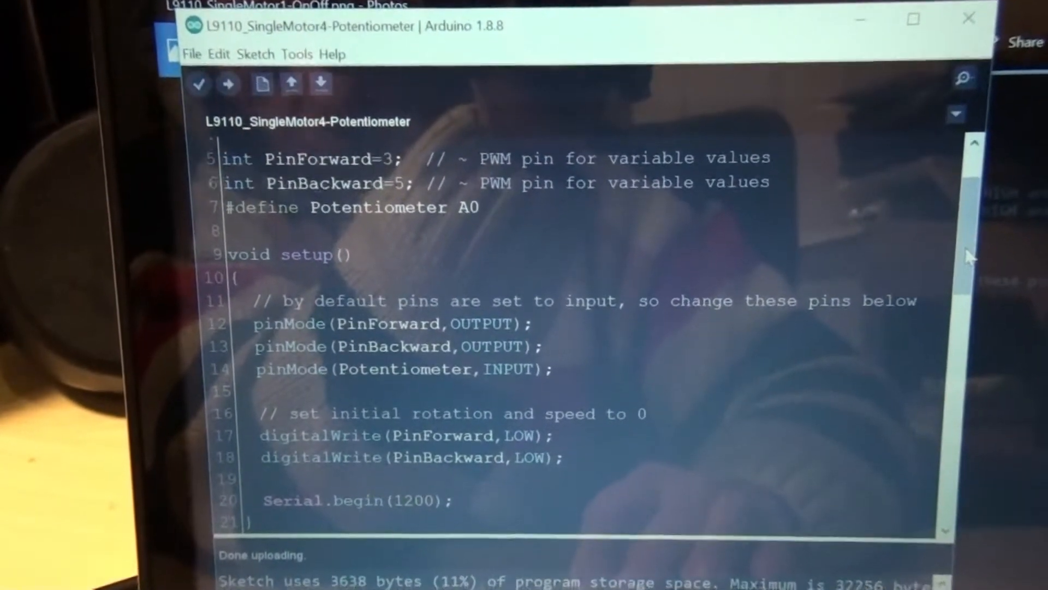
scroll(down, 3)
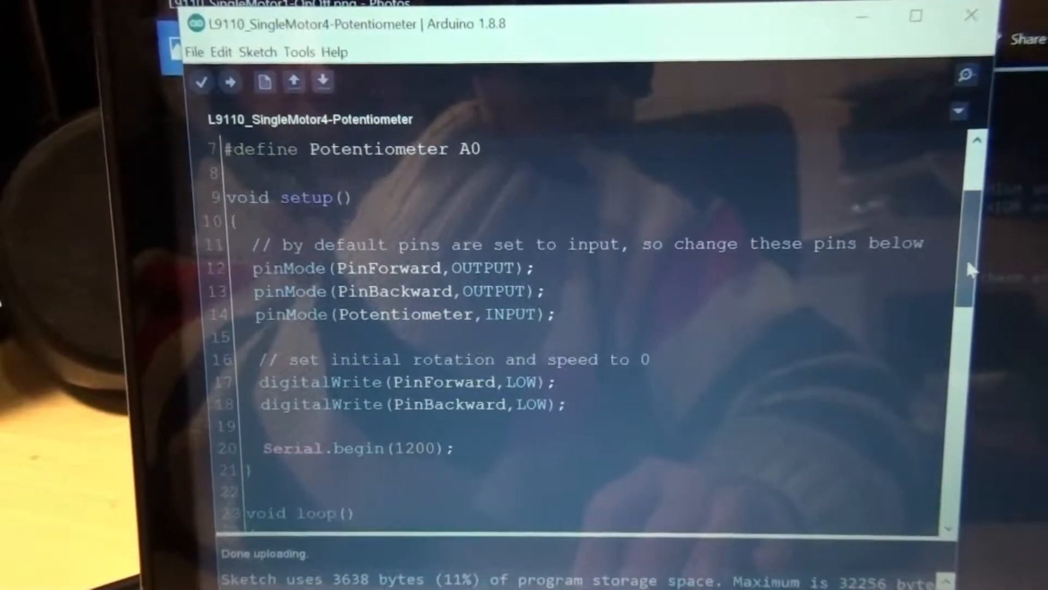
scroll(down, 3)
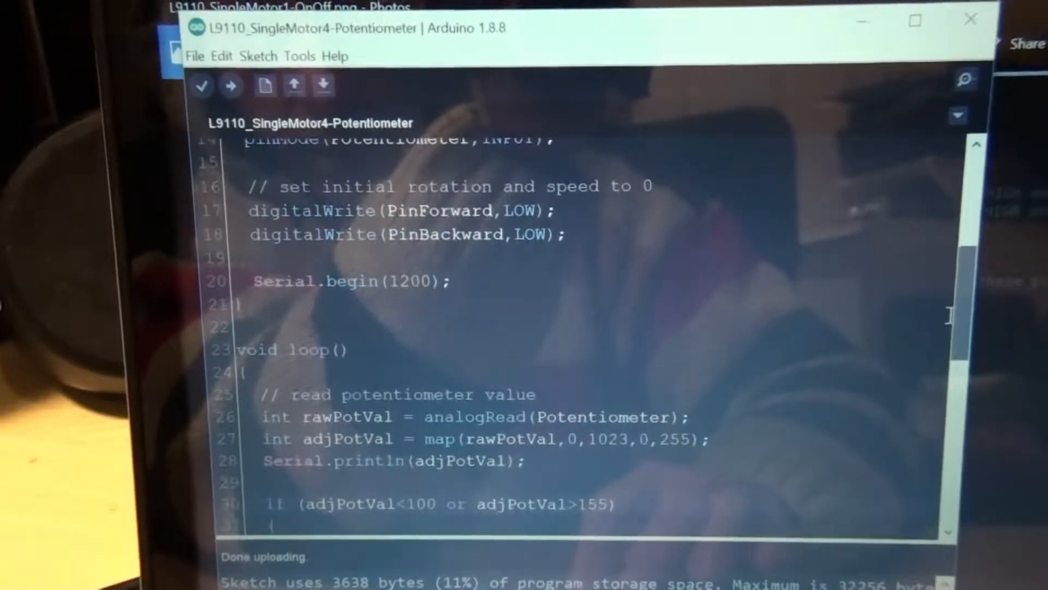
scroll(down, 3)
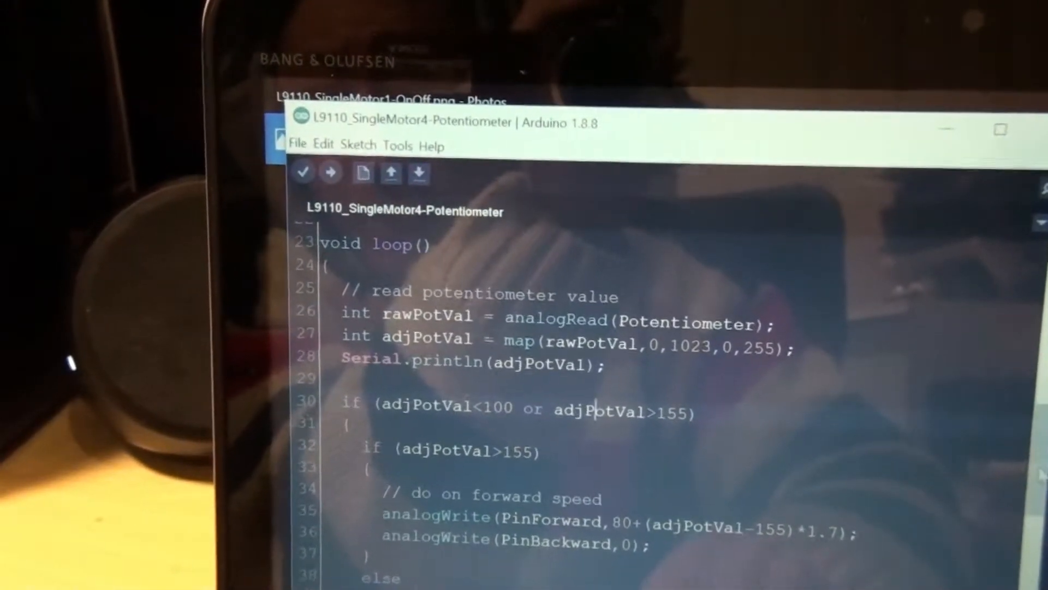
scroll(down, 3)
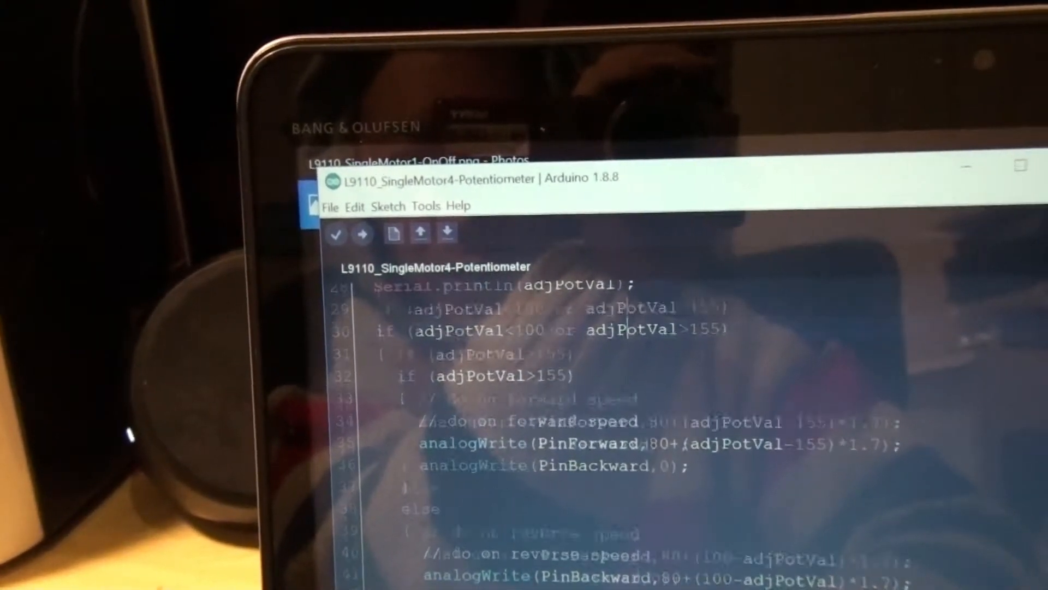
scroll(down, 3)
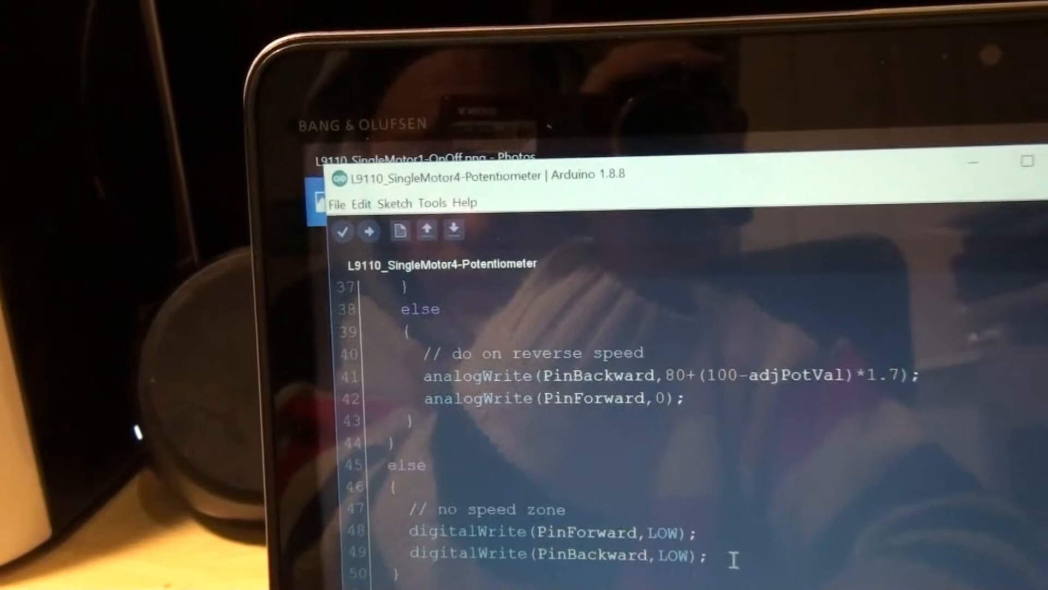